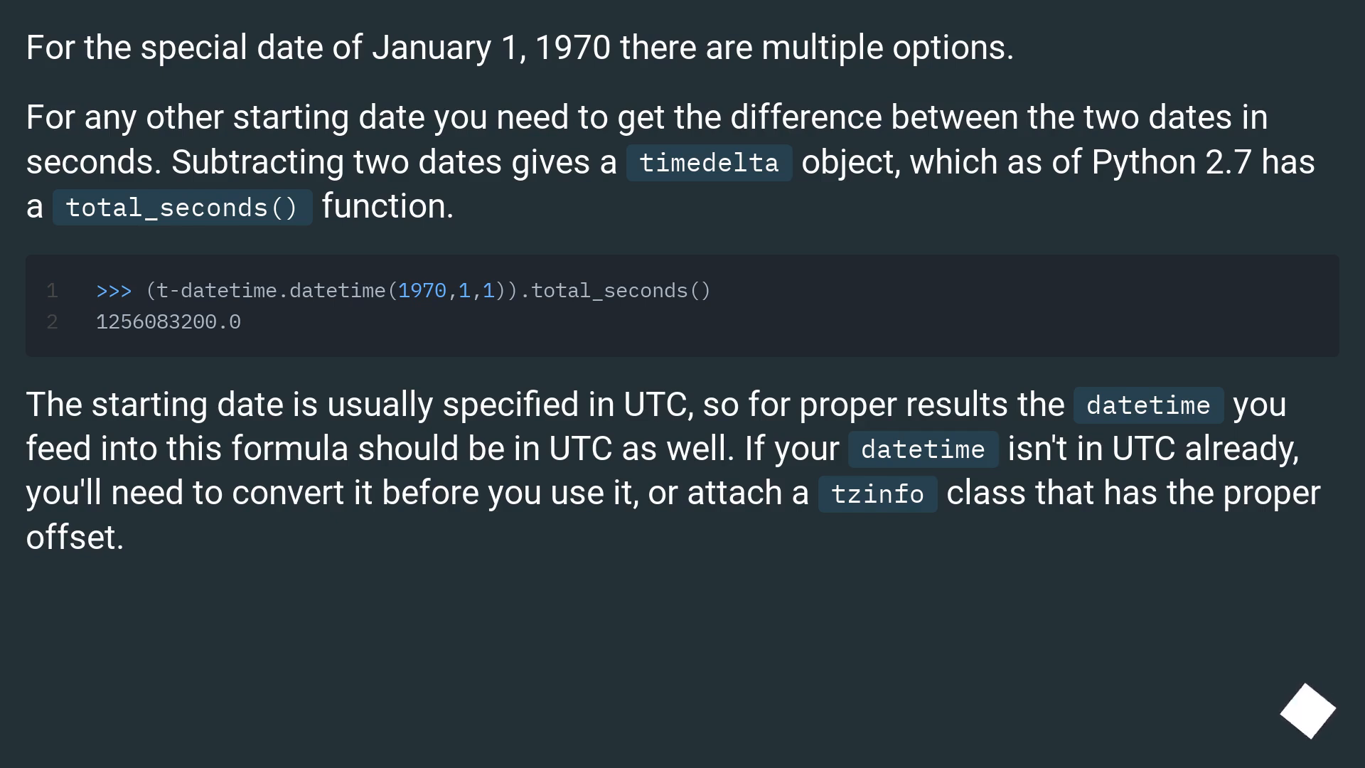
scroll("down", 3)
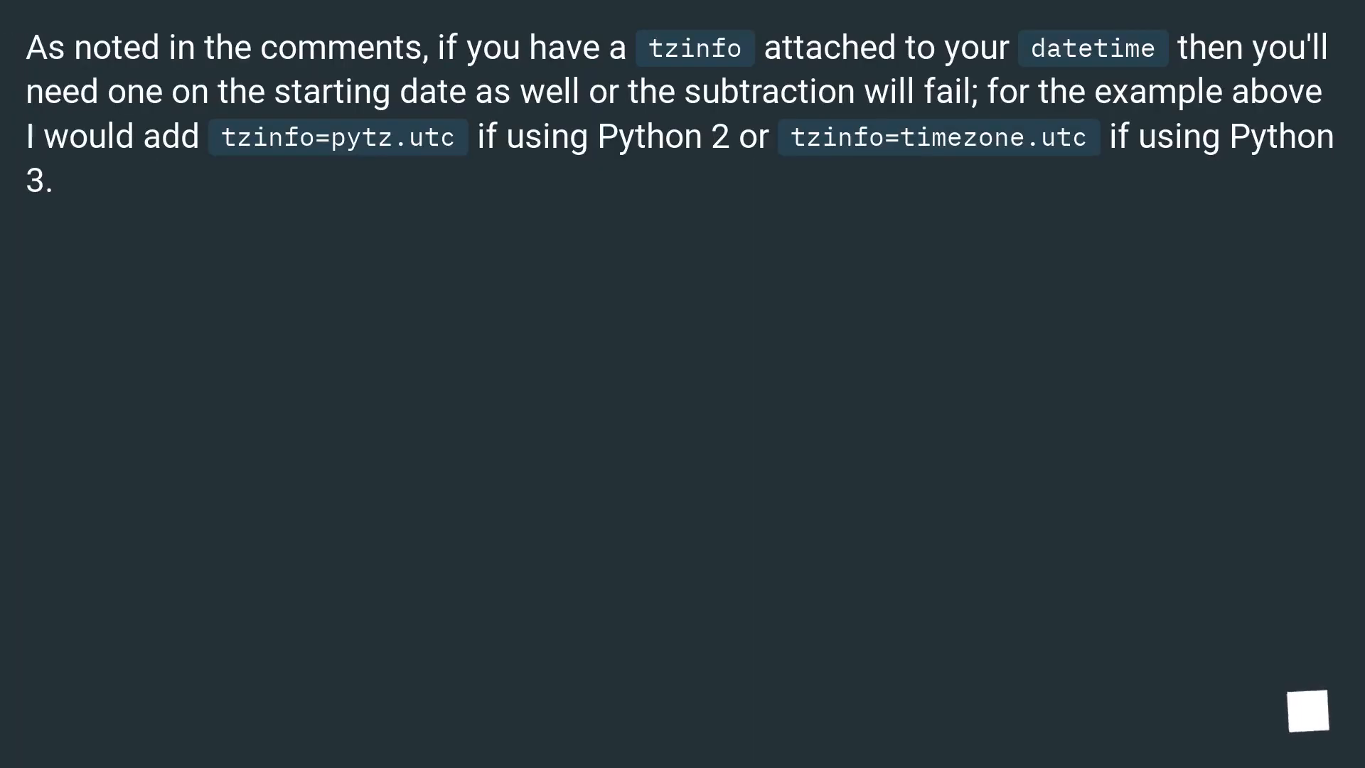